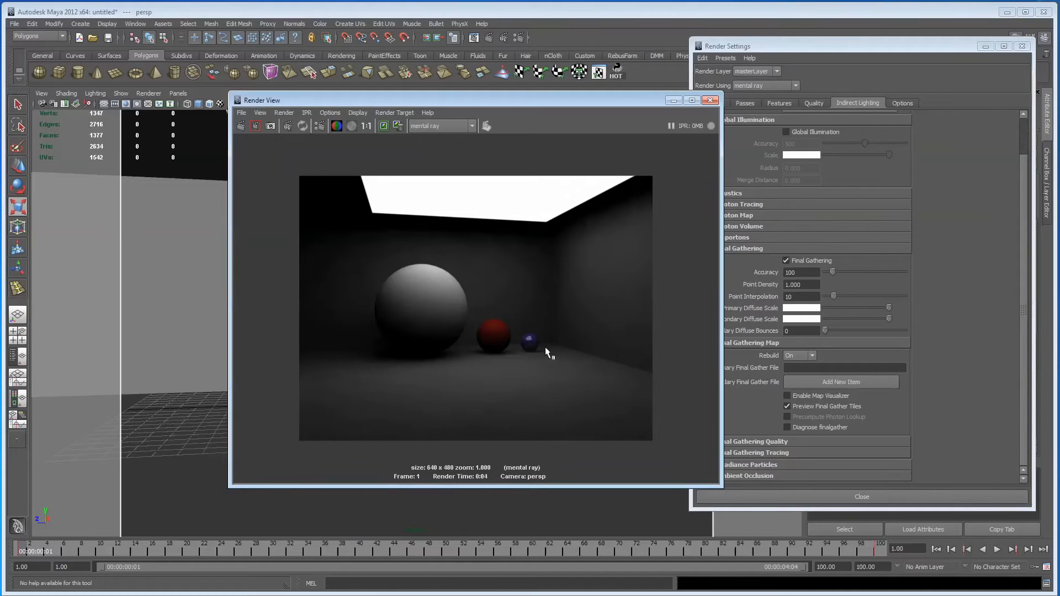
mouse_move(553, 372)
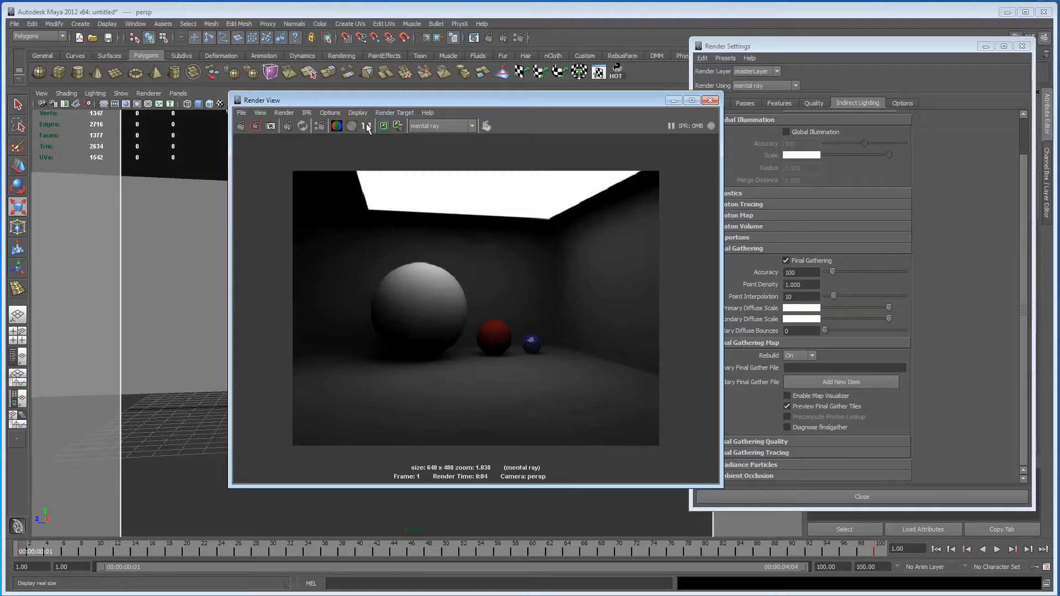
View the four-second mental ray render of the three-sphere box at real size
left_click(368, 126)
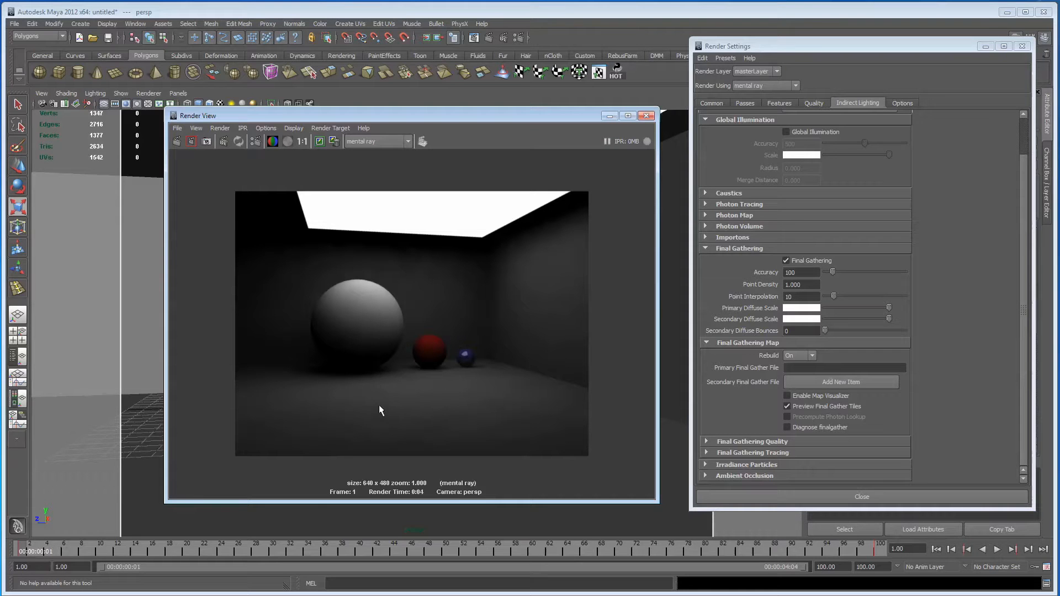
mouse_move(337, 360)
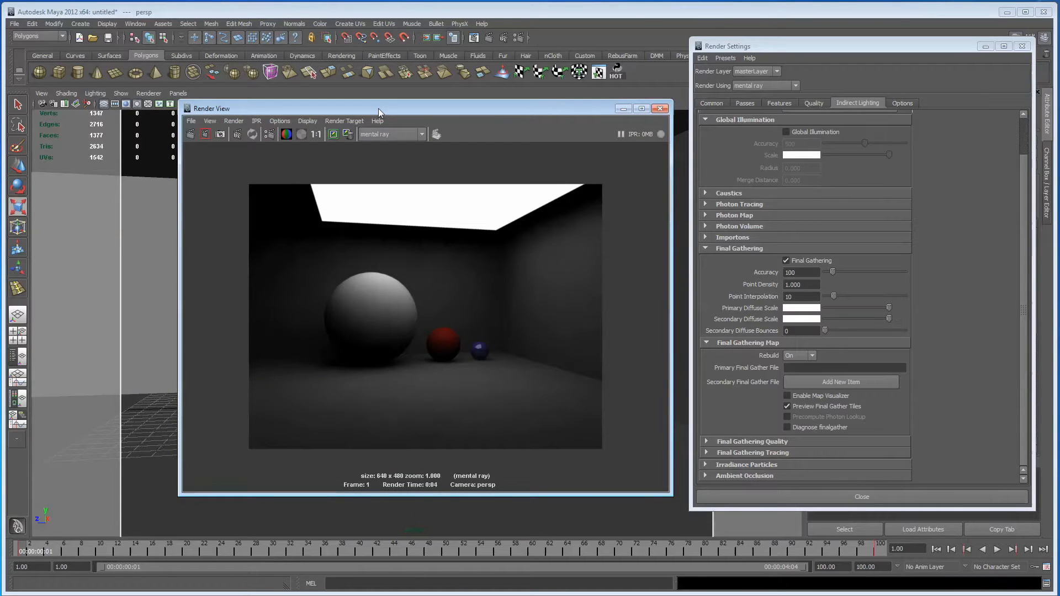
mouse_move(550, 353)
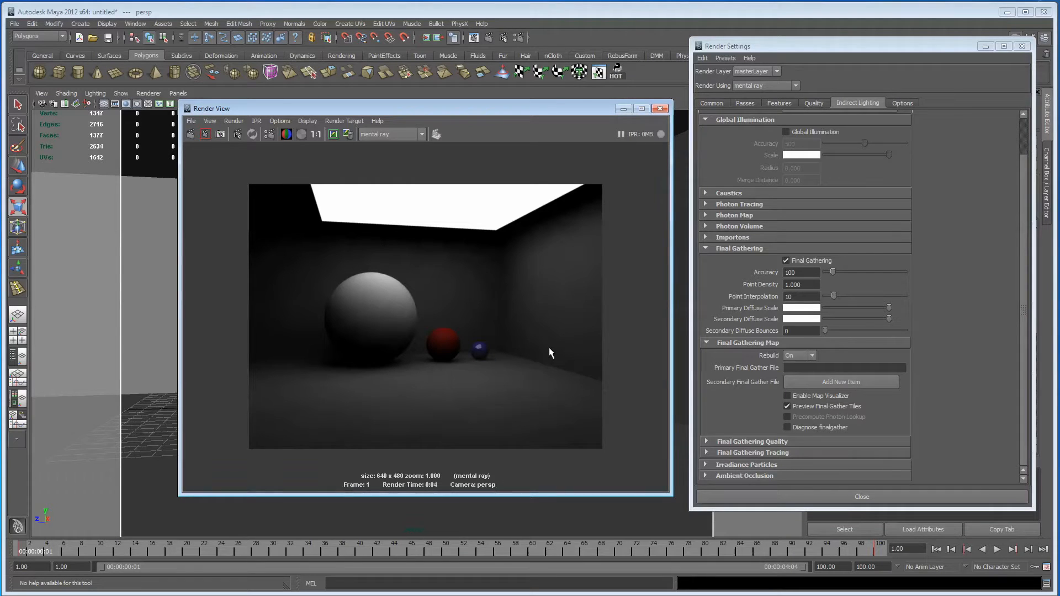
mouse_move(517, 358)
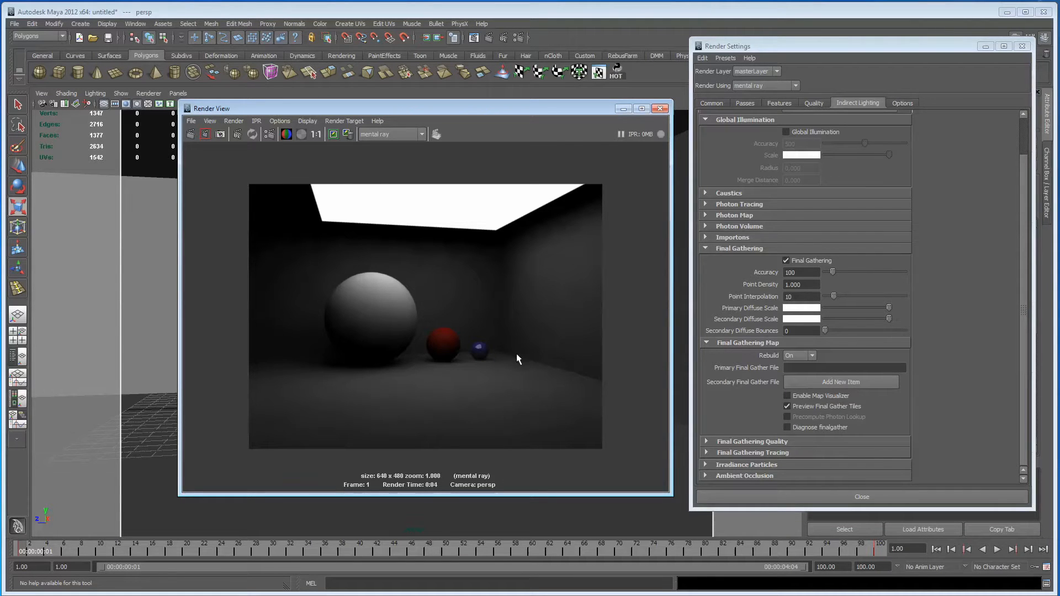
mouse_move(521, 367)
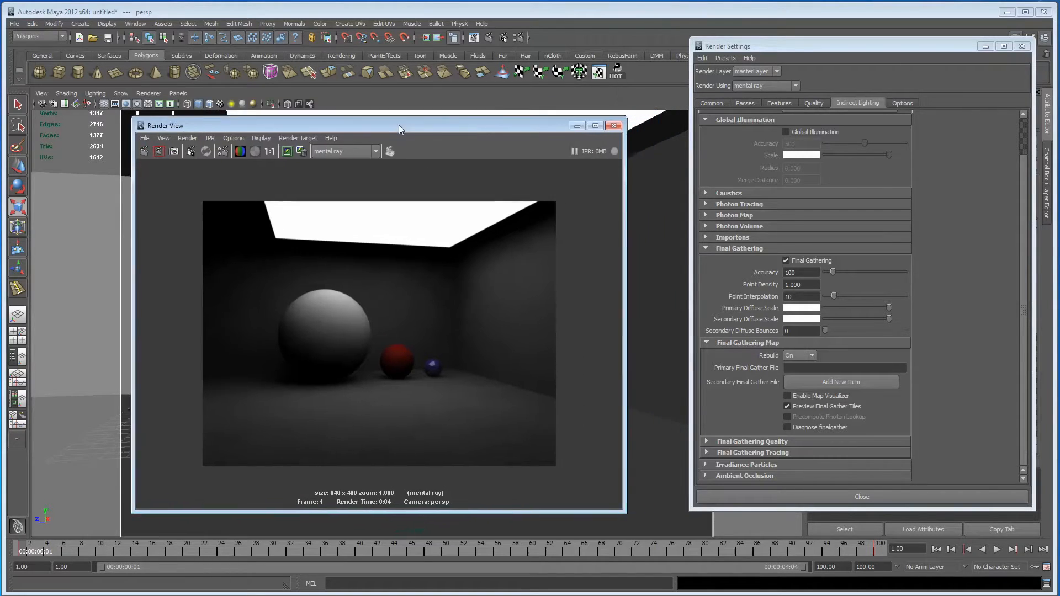
Raise Final Gathering accuracy to 1000 and re-render the box scene
left_click_drag(399, 126, 388, 120)
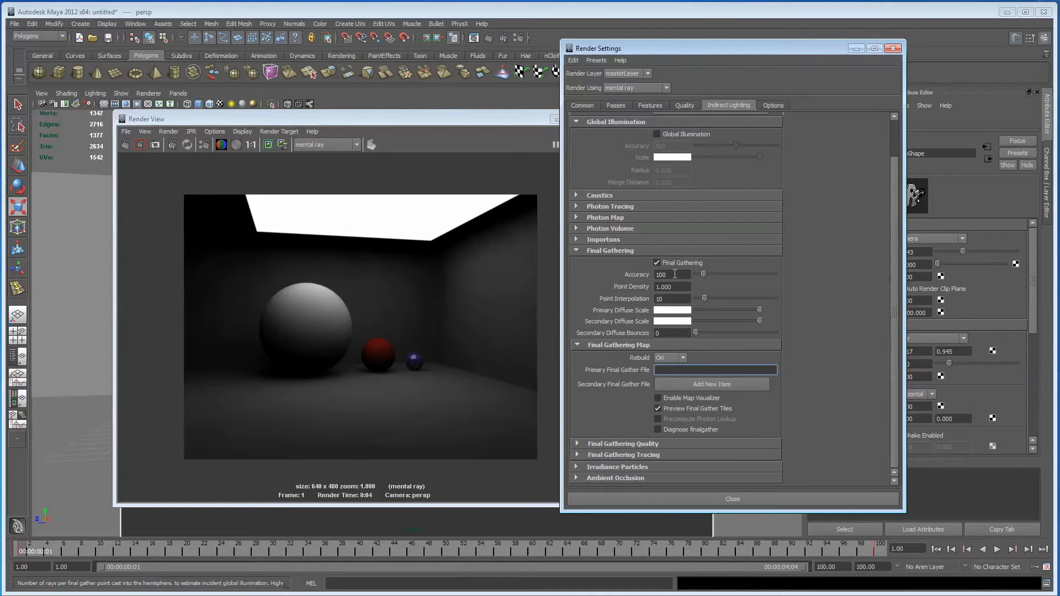
left_click(669, 273)
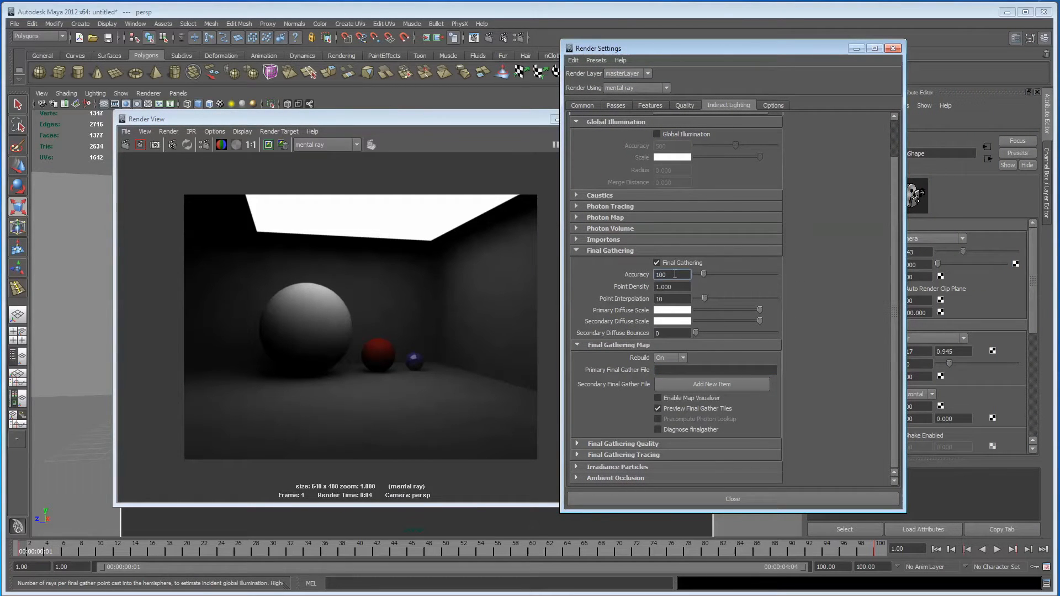
type("1000")
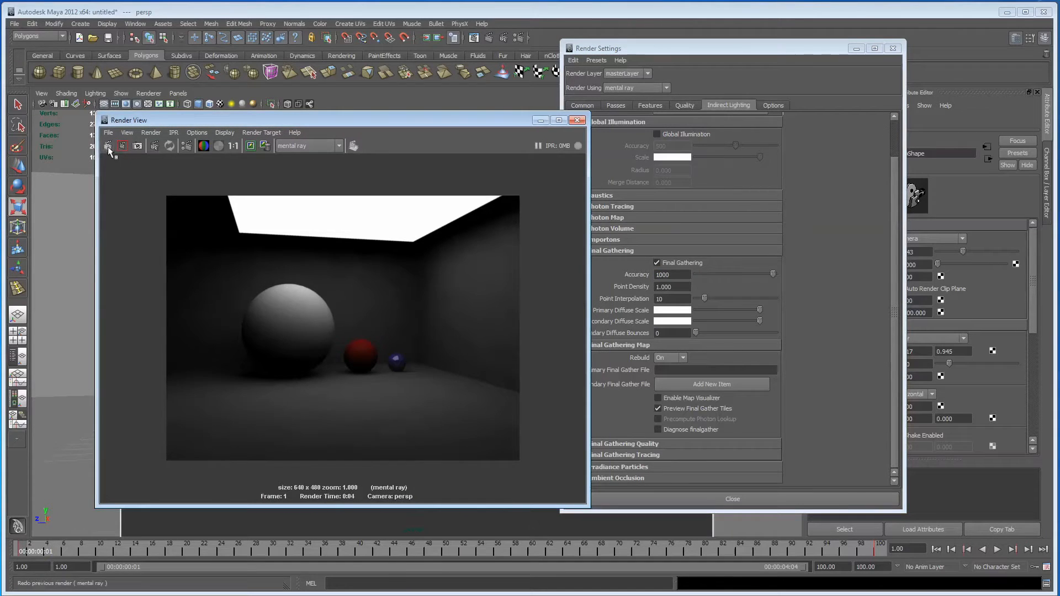
left_click(108, 145)
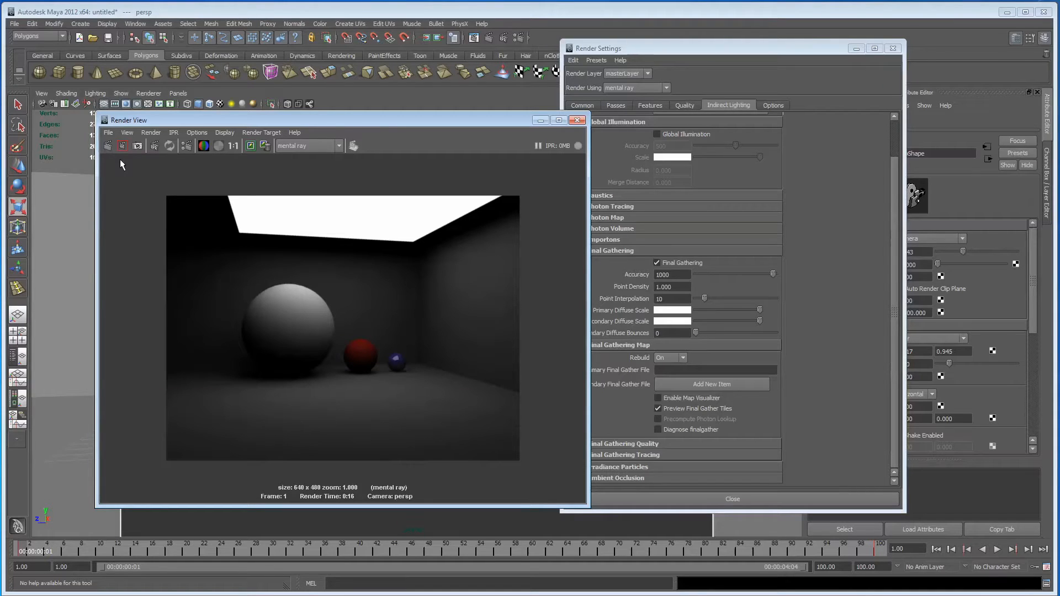
mouse_move(259, 286)
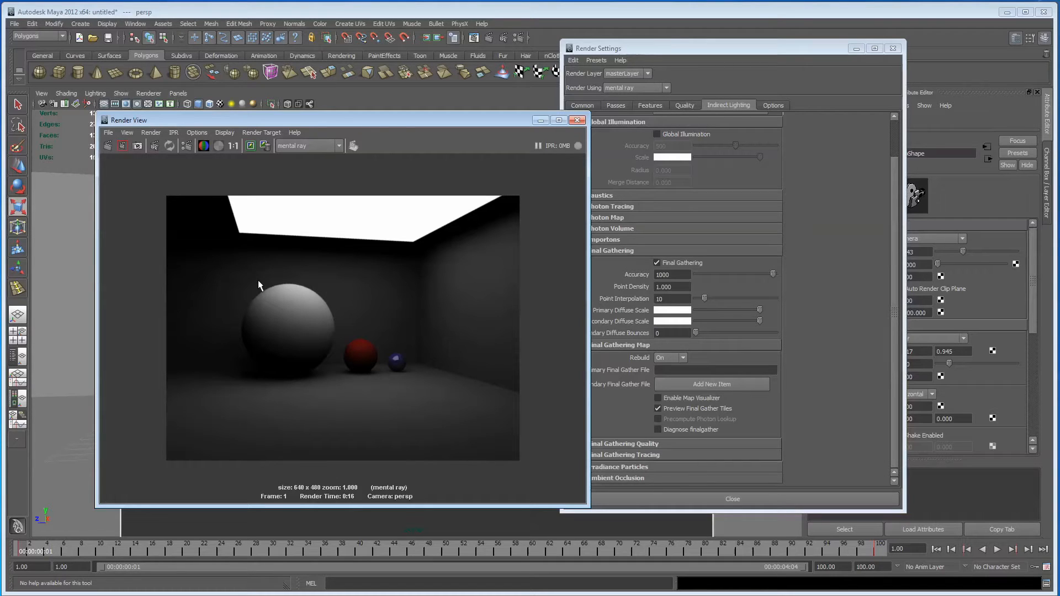
mouse_move(352, 482)
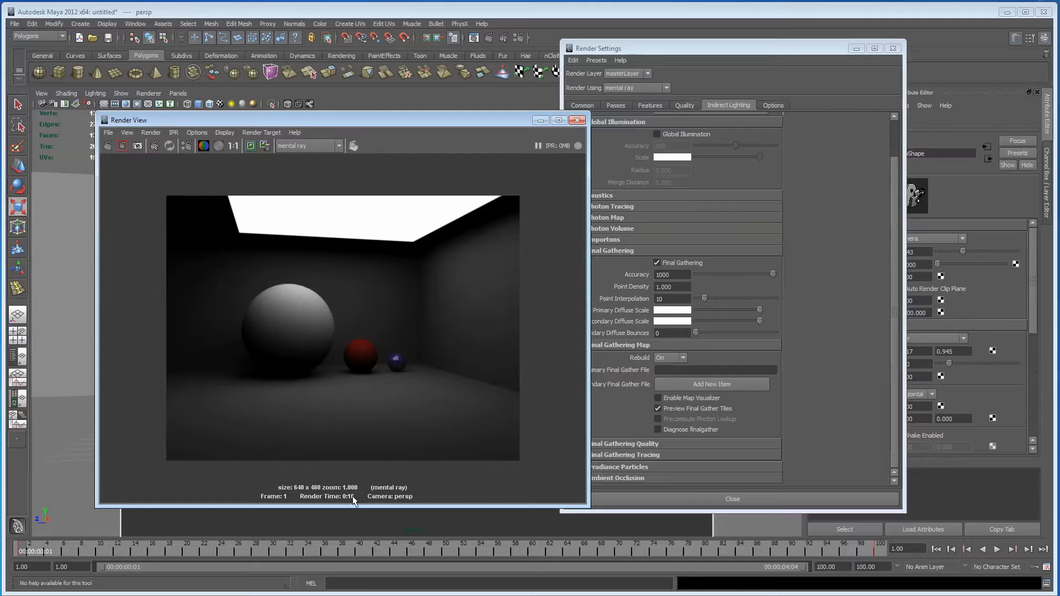
mouse_move(148, 214)
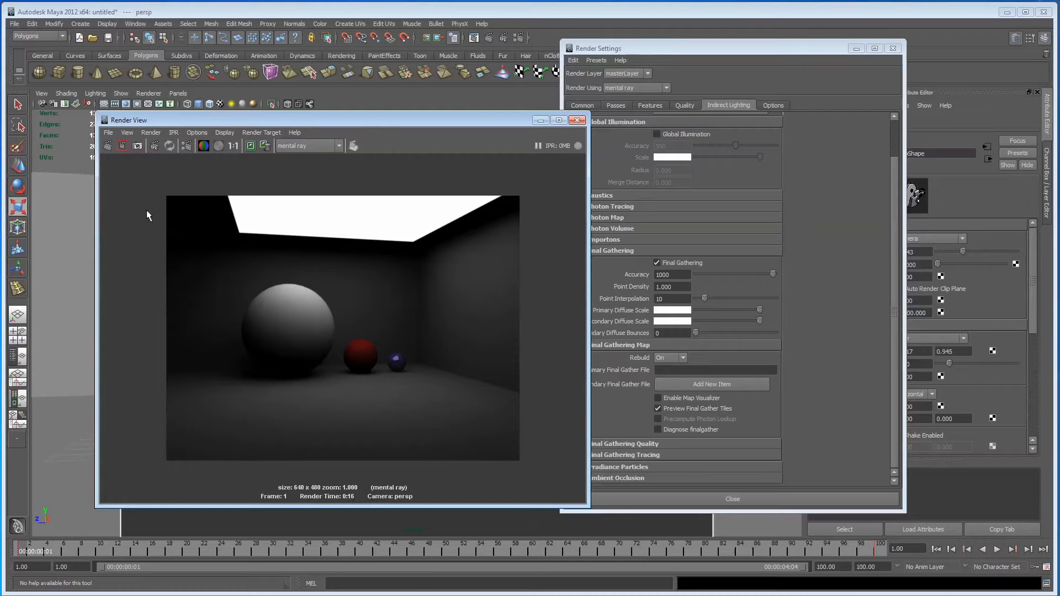
mouse_move(511, 189)
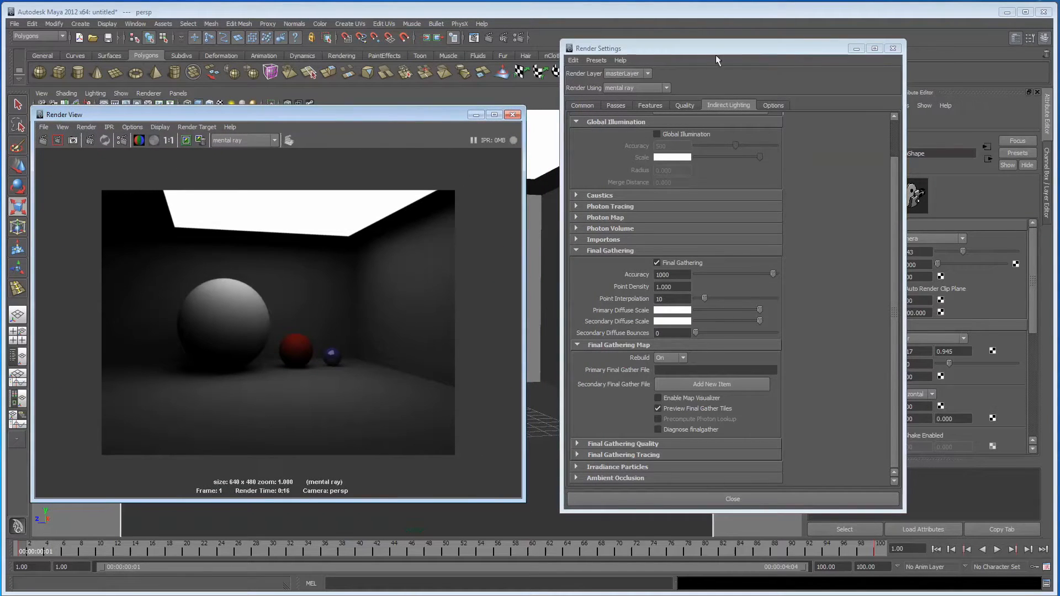
Enable the Final Gather map visualizer and name the primary file mymapfg.fgmap
left_click_drag(718, 47, 779, 42)
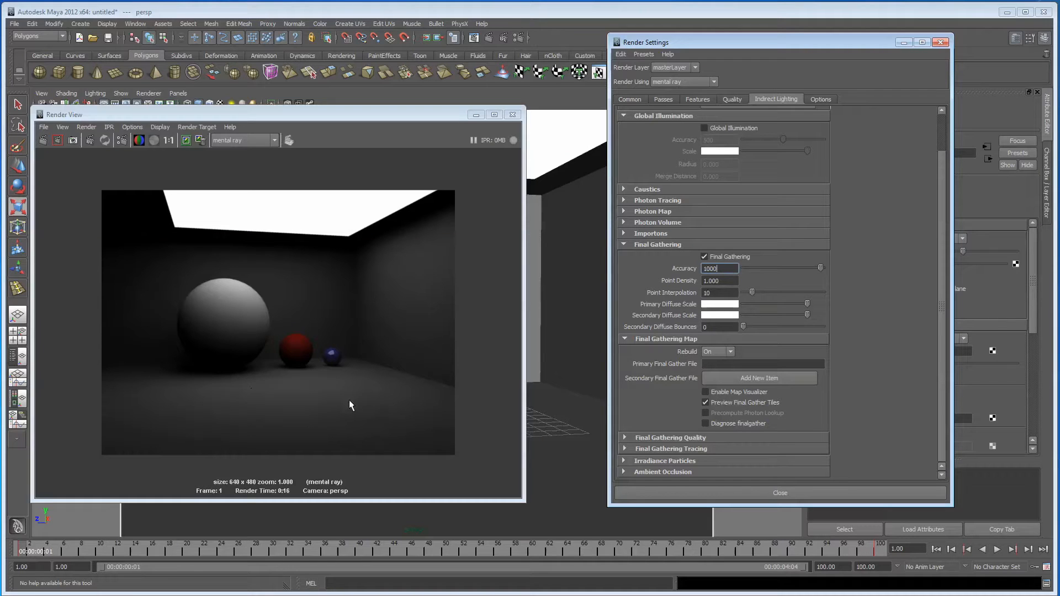
mouse_move(684, 359)
type("default.fgmap")
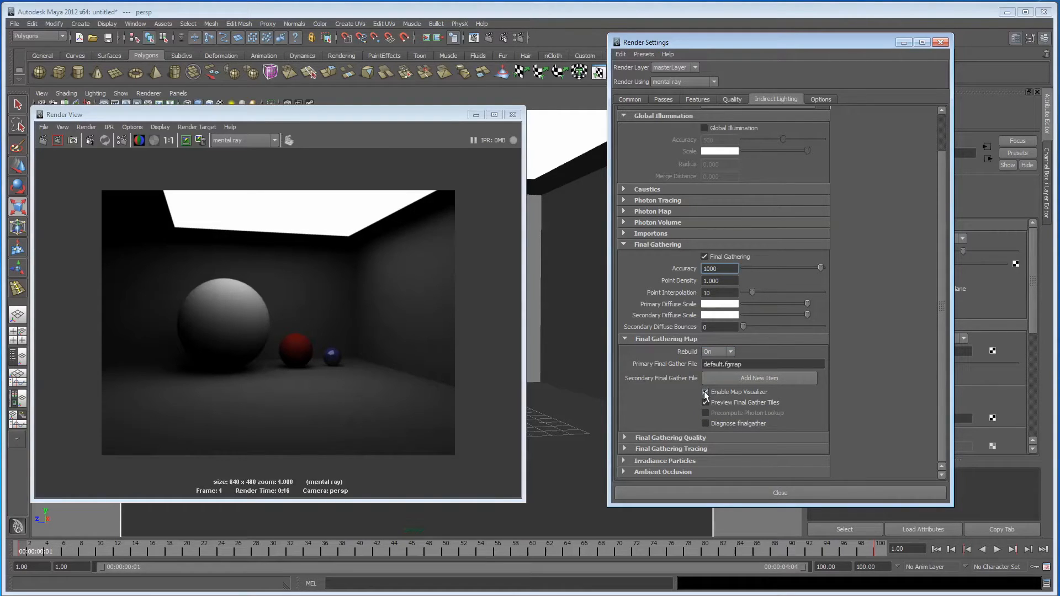
left_click(705, 392)
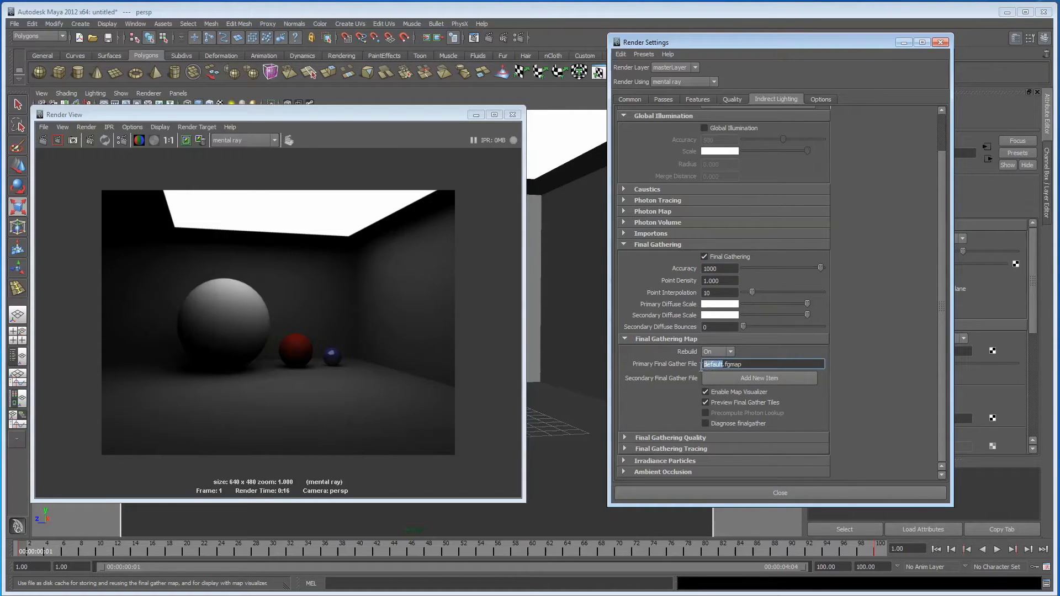
mouse_move(653, 419)
type("mymap")
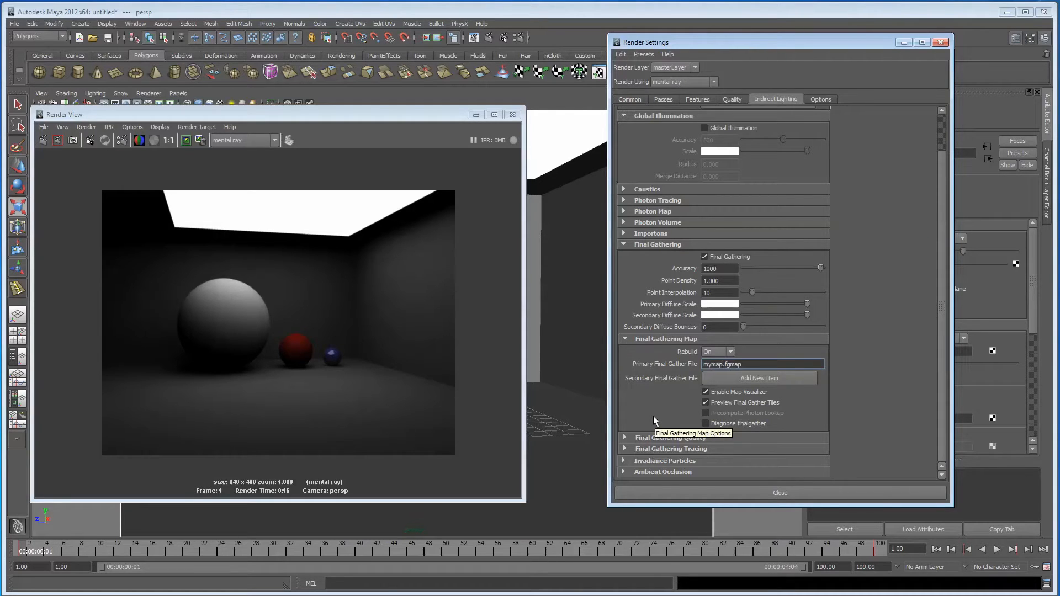
type("fg")
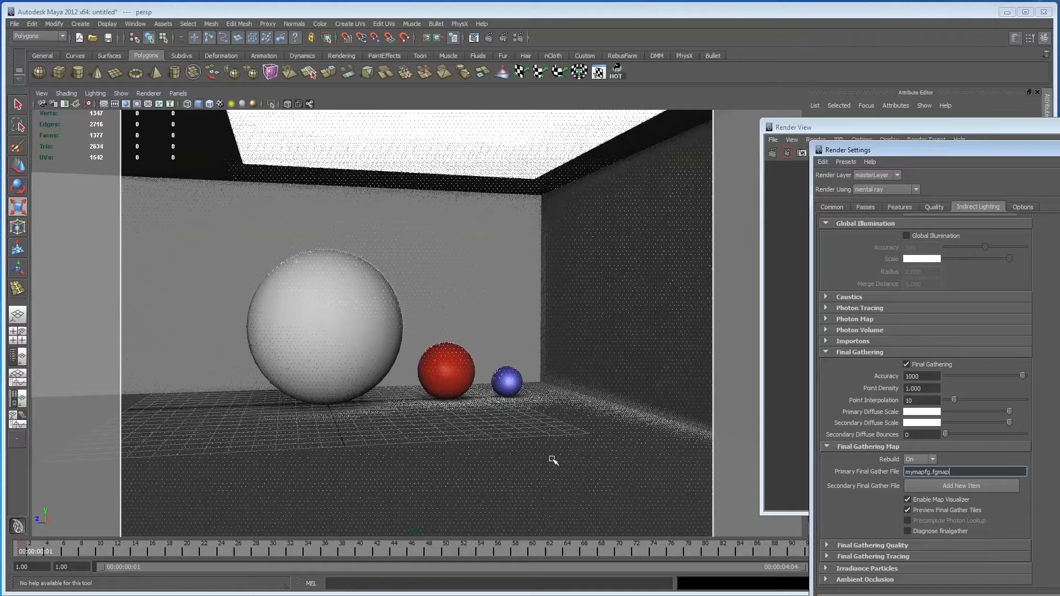
mouse_move(593, 530)
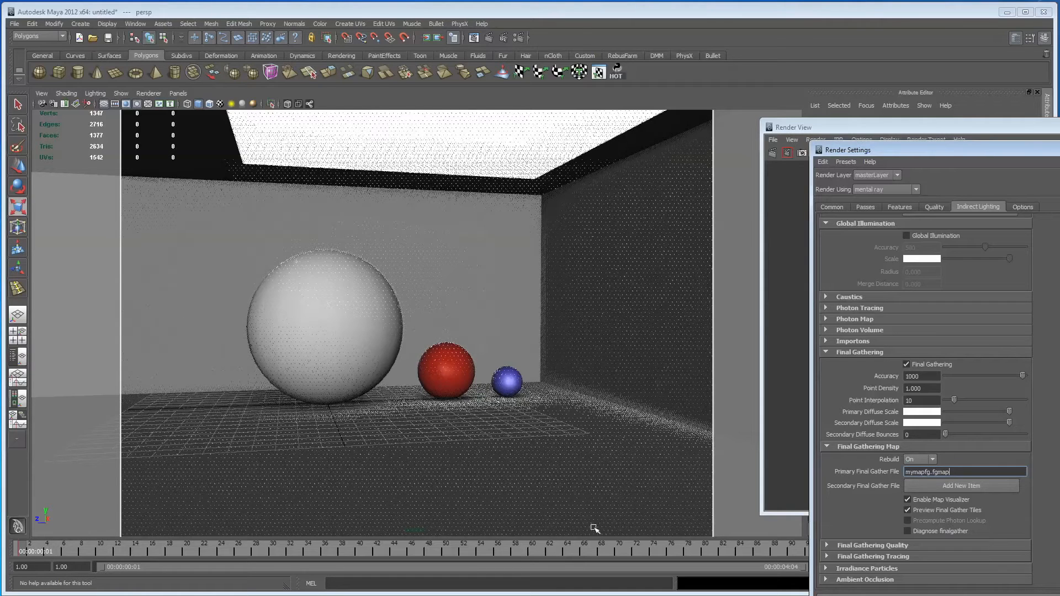
mouse_move(285, 515)
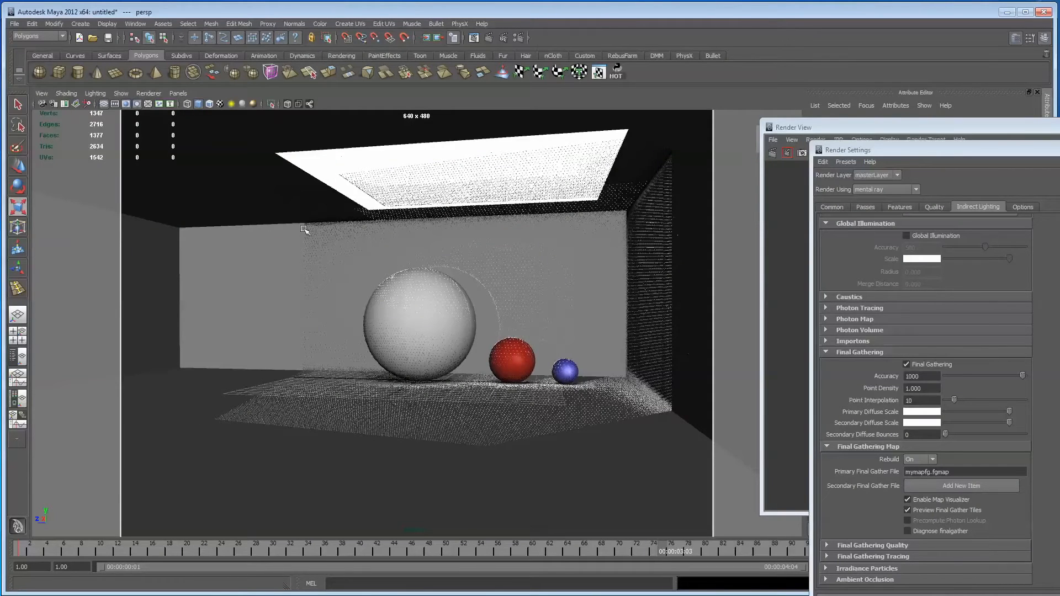
mouse_move(645, 365)
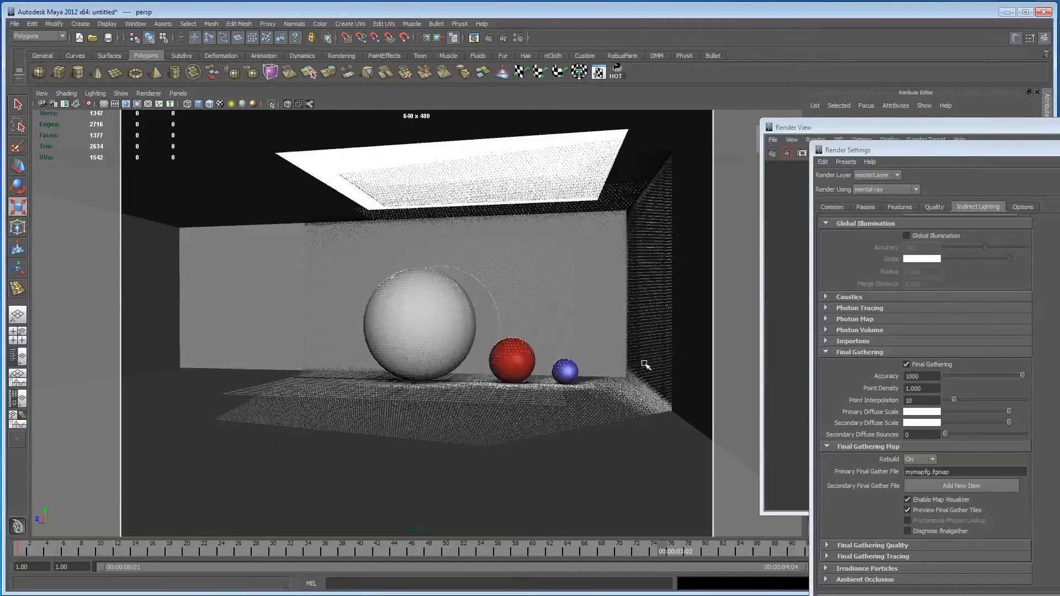
mouse_move(556, 153)
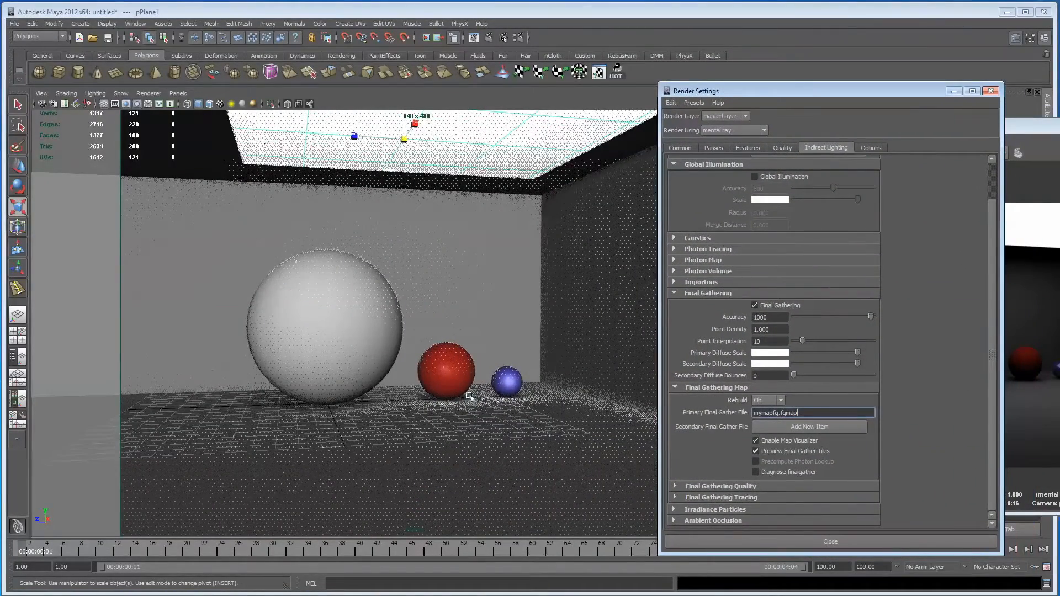
mouse_move(131, 485)
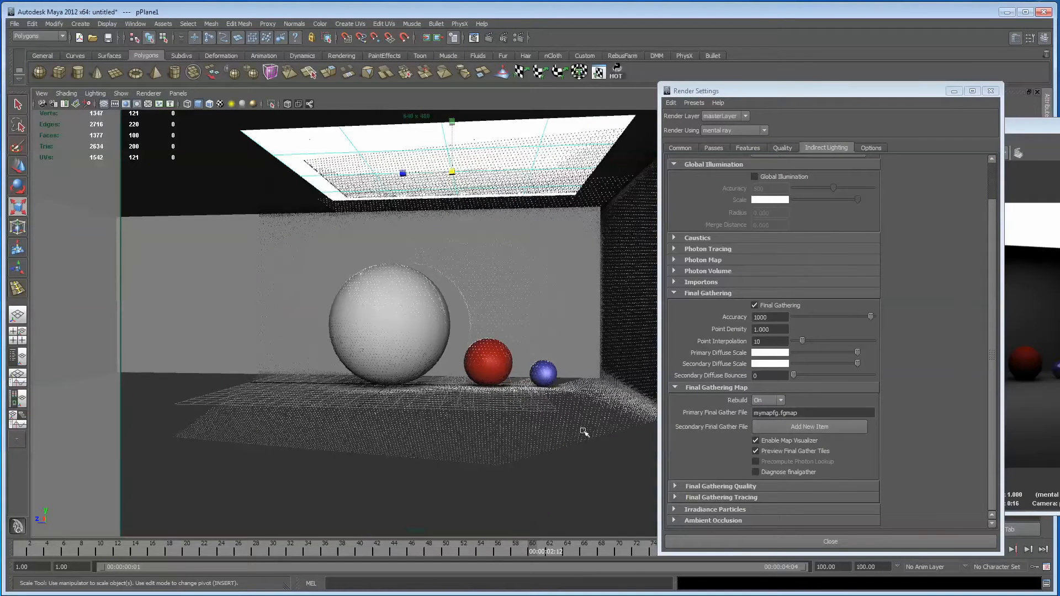
mouse_move(519, 527)
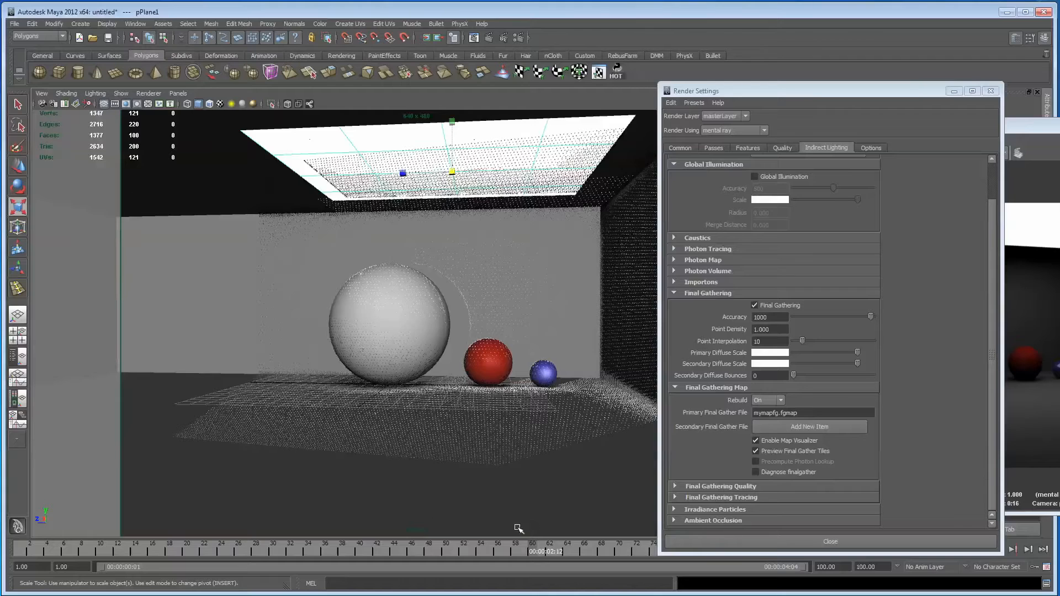
mouse_move(289, 483)
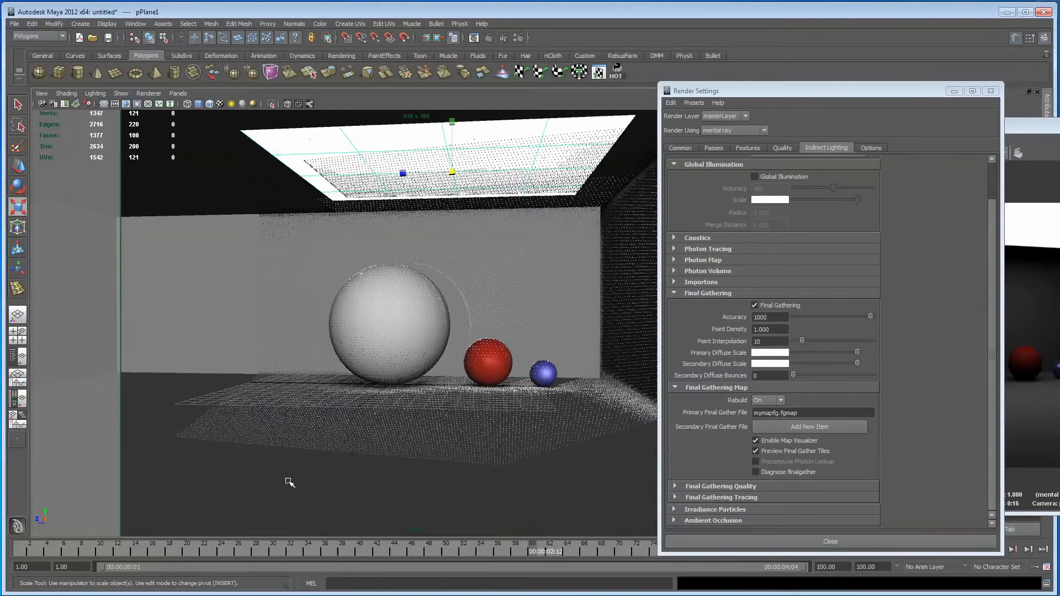
mouse_move(698, 440)
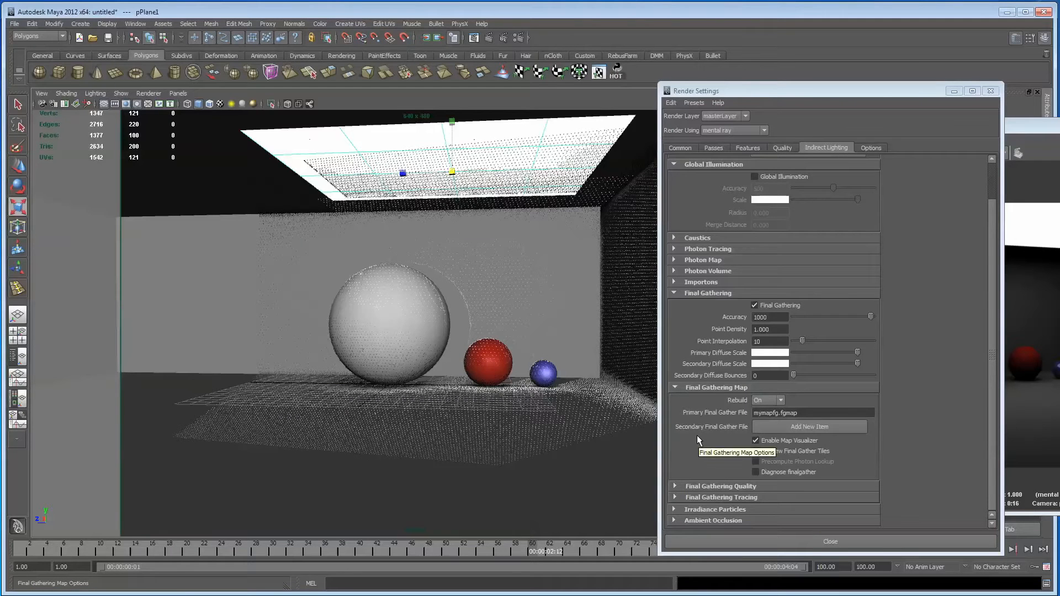
Set Final Gather map rebuild to Off and scrub the animation to a later frame
left_click(782, 400)
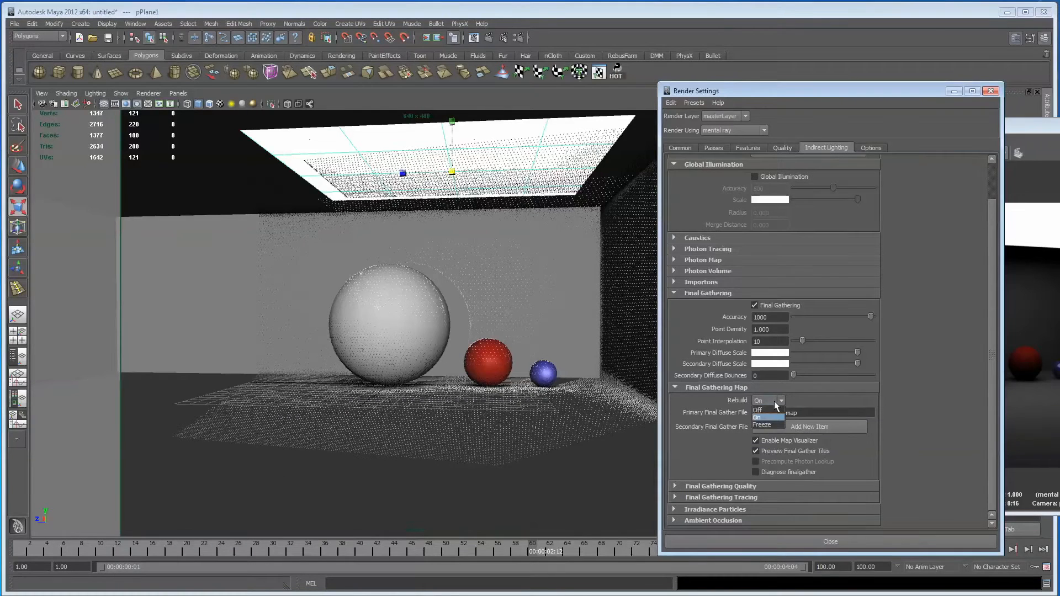
left_click(758, 410)
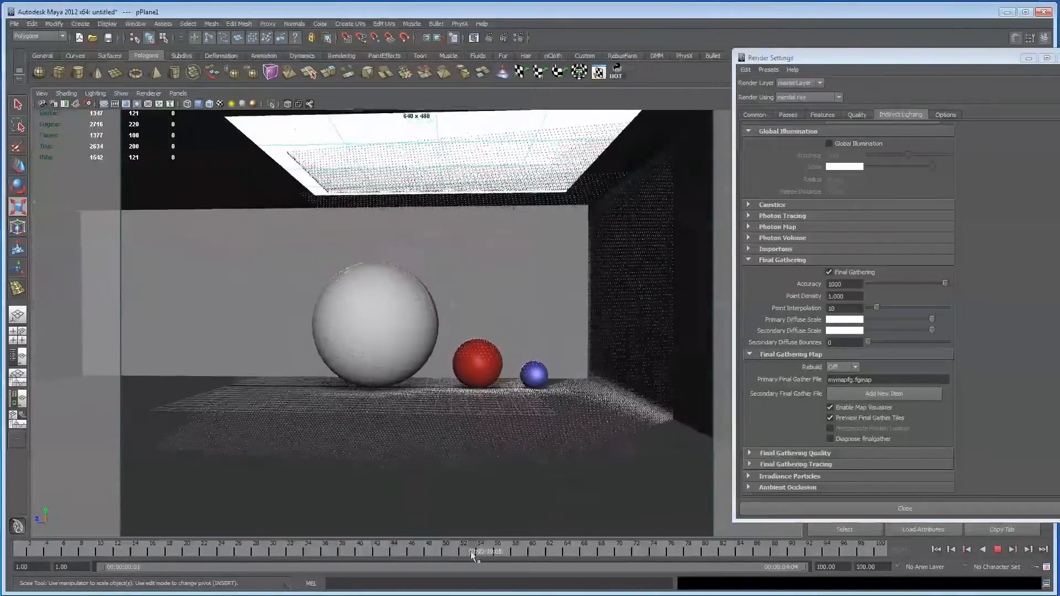
left_click_drag(477, 551, 713, 552)
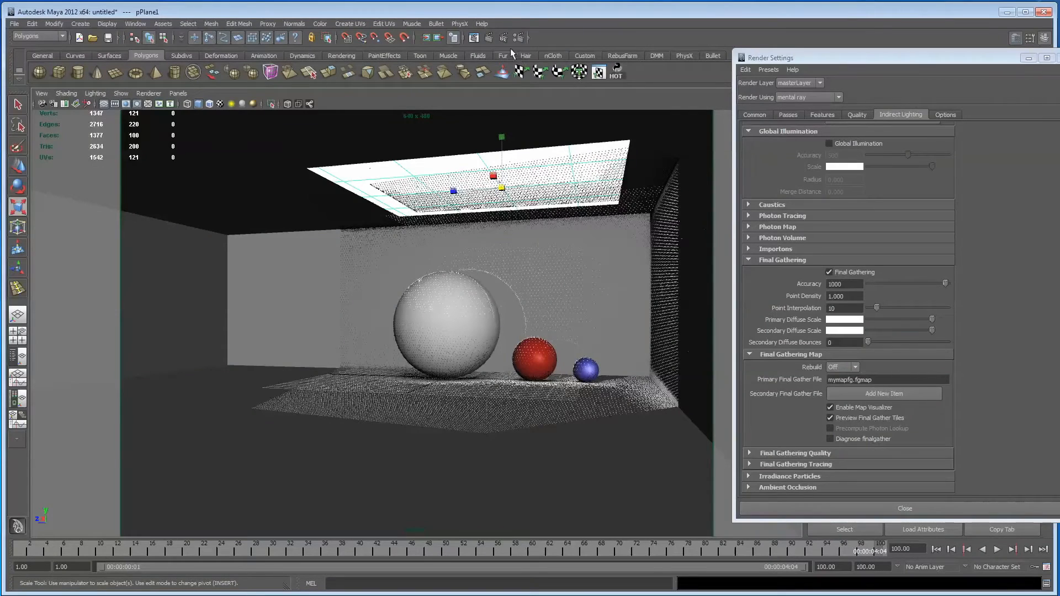
left_click(487, 37)
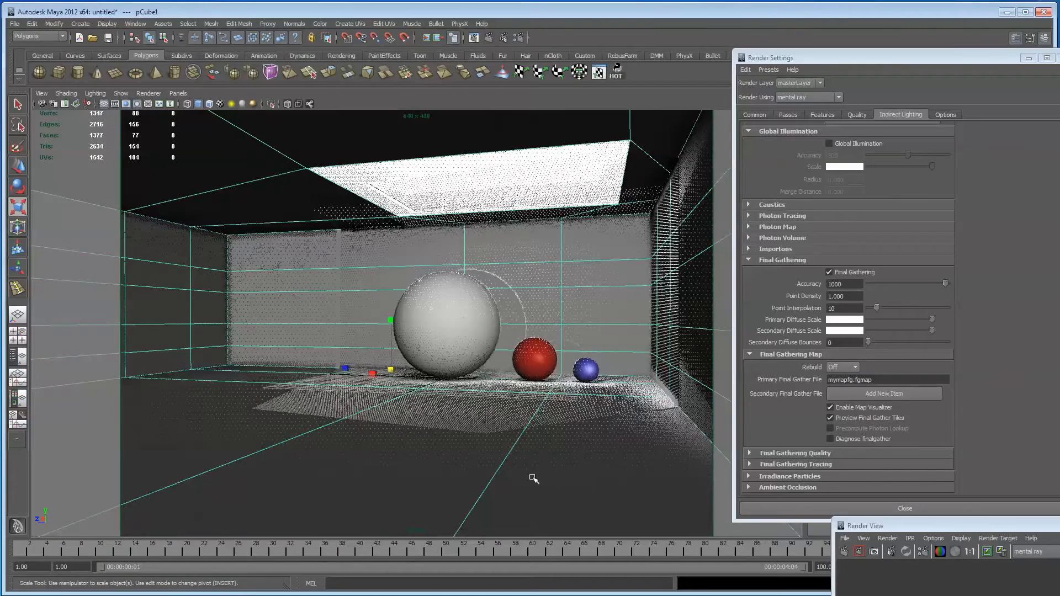
mouse_move(676, 461)
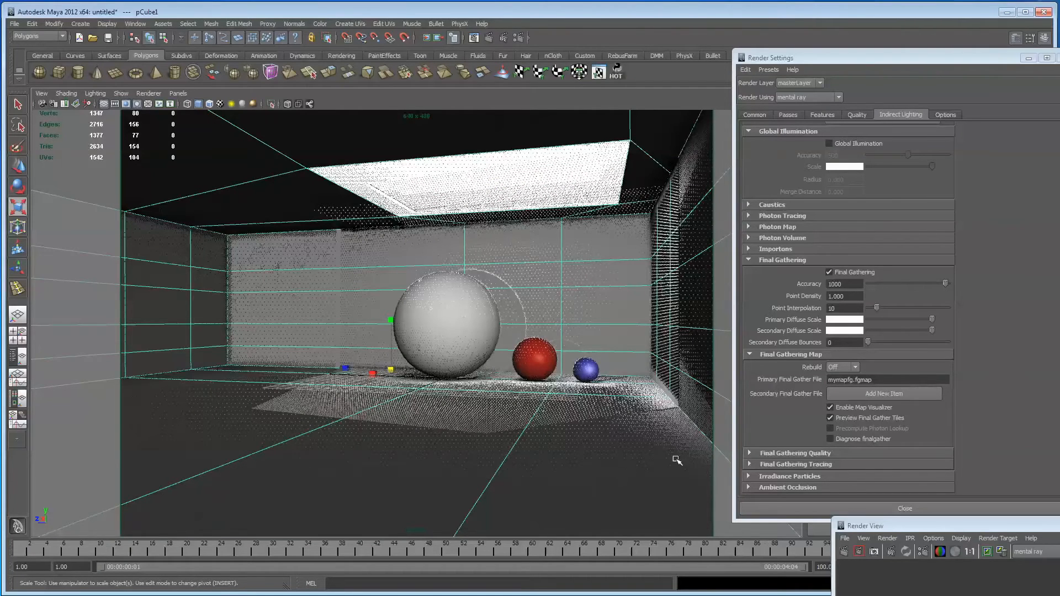
mouse_move(240, 151)
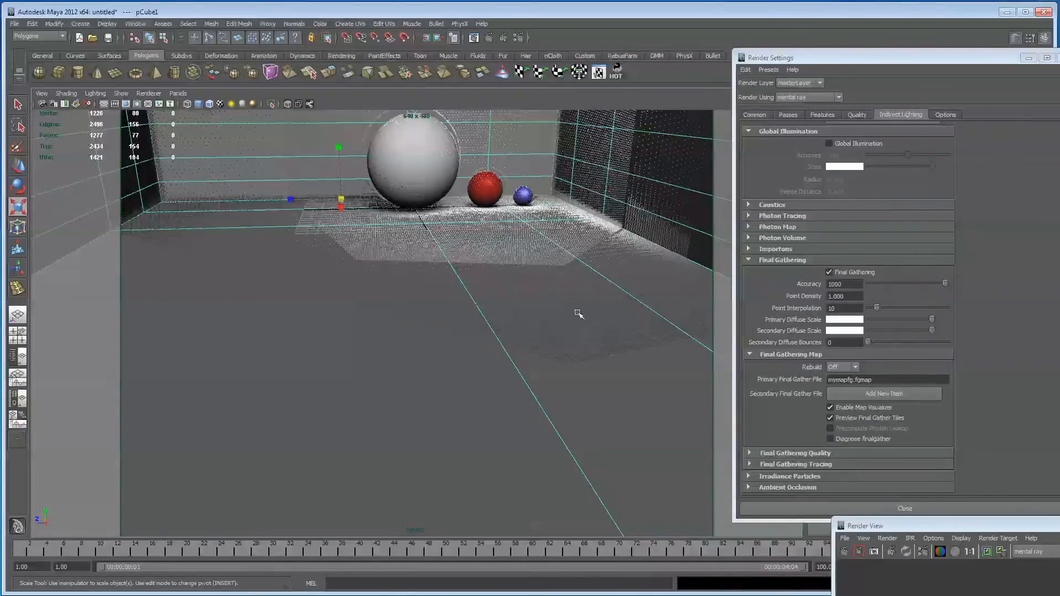
Orbit the perspective view in closer to the large sphere
left_click_drag(578, 313, 397, 340)
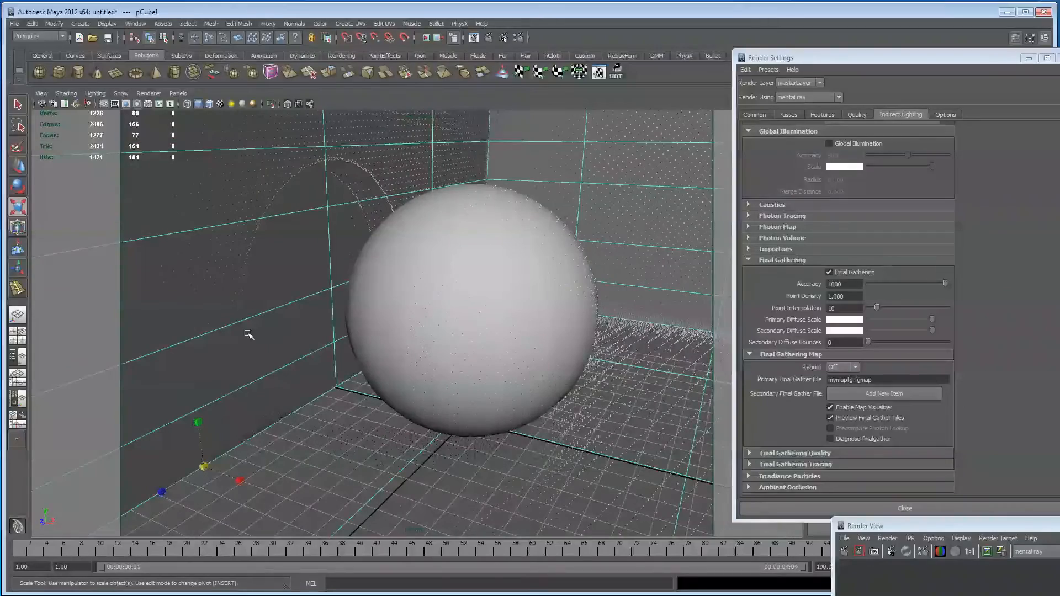
mouse_move(401, 375)
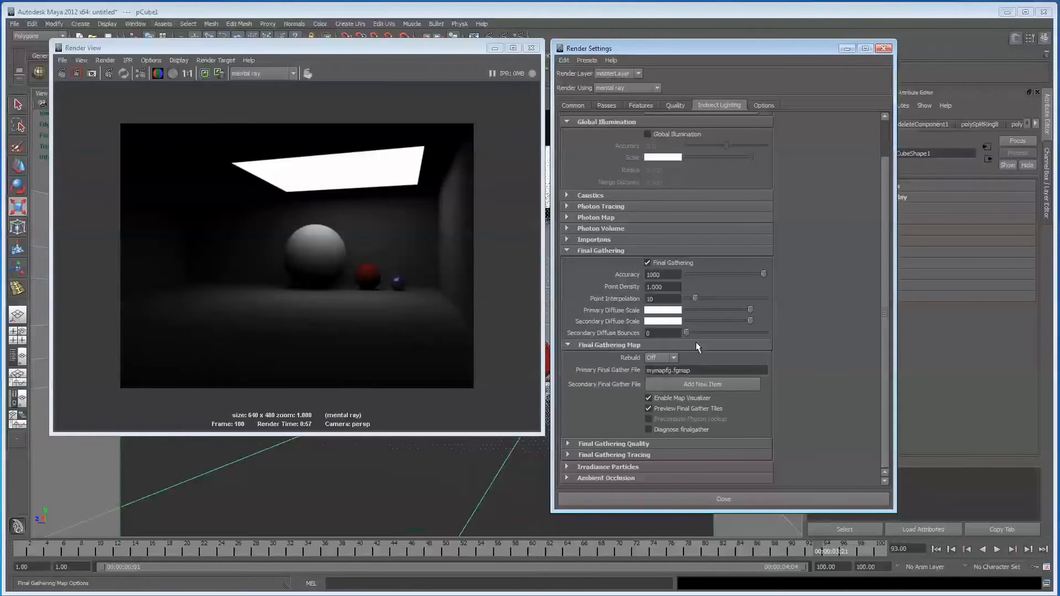
mouse_move(696, 347)
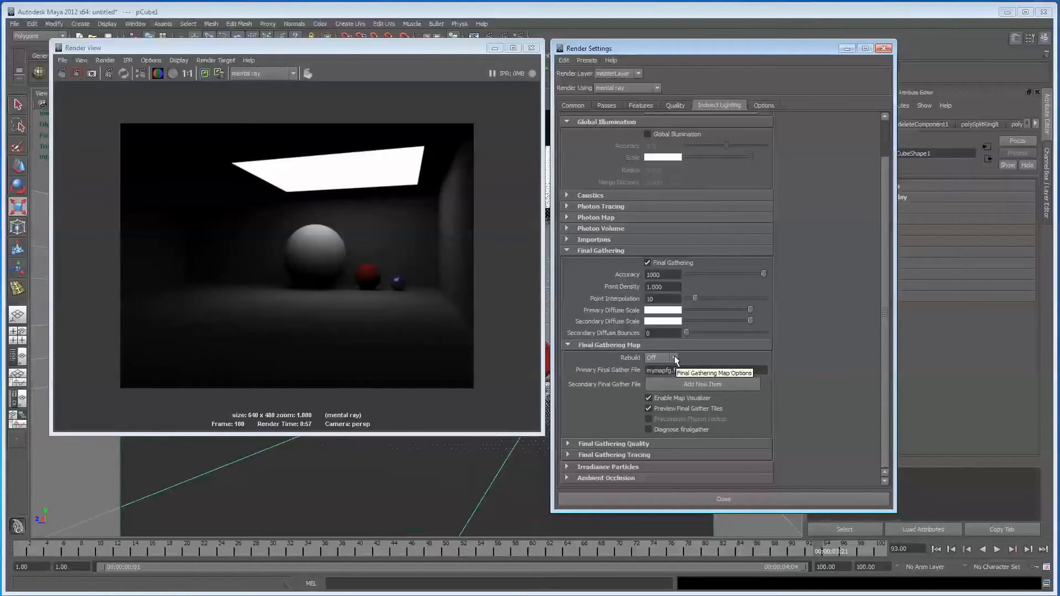
Change the Final Gathering Map Rebuild option so frame 84 reuses the stored map
left_click(659, 358)
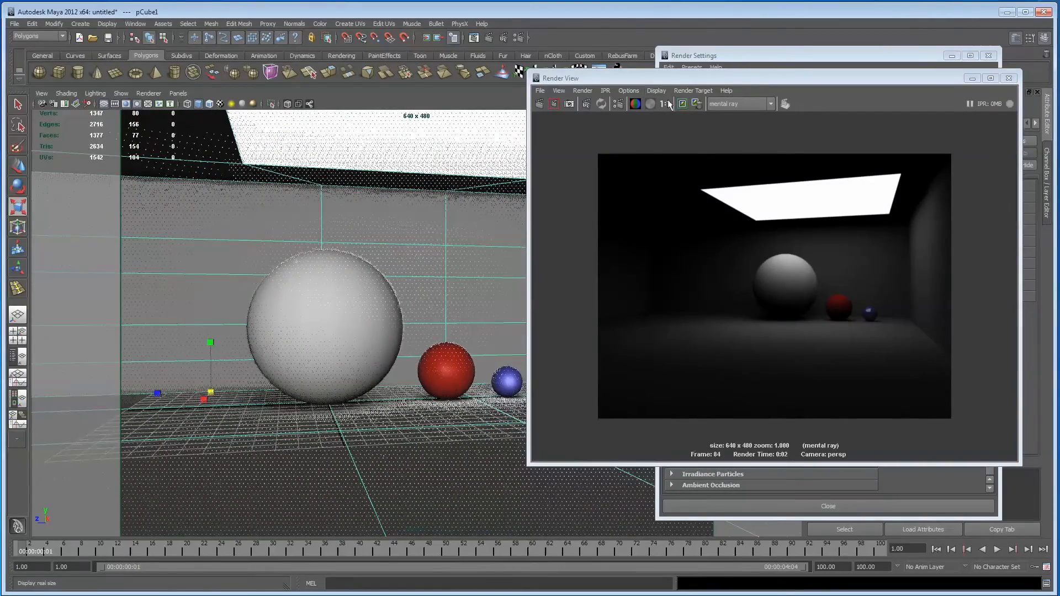
Move the Render View aside and render the current frame again
left_click_drag(558, 77, 238, 139)
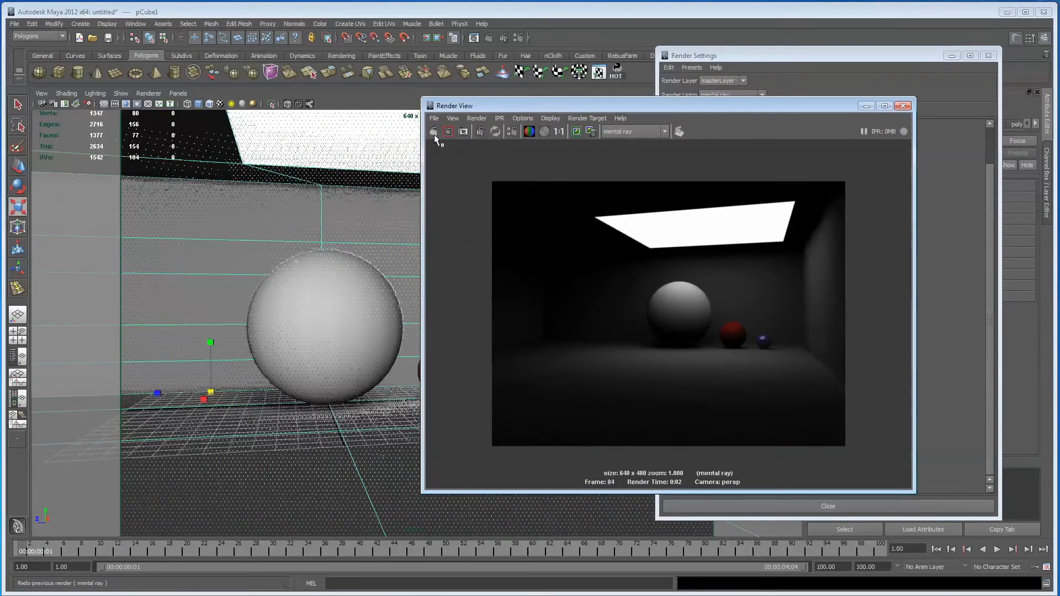
left_click(433, 131)
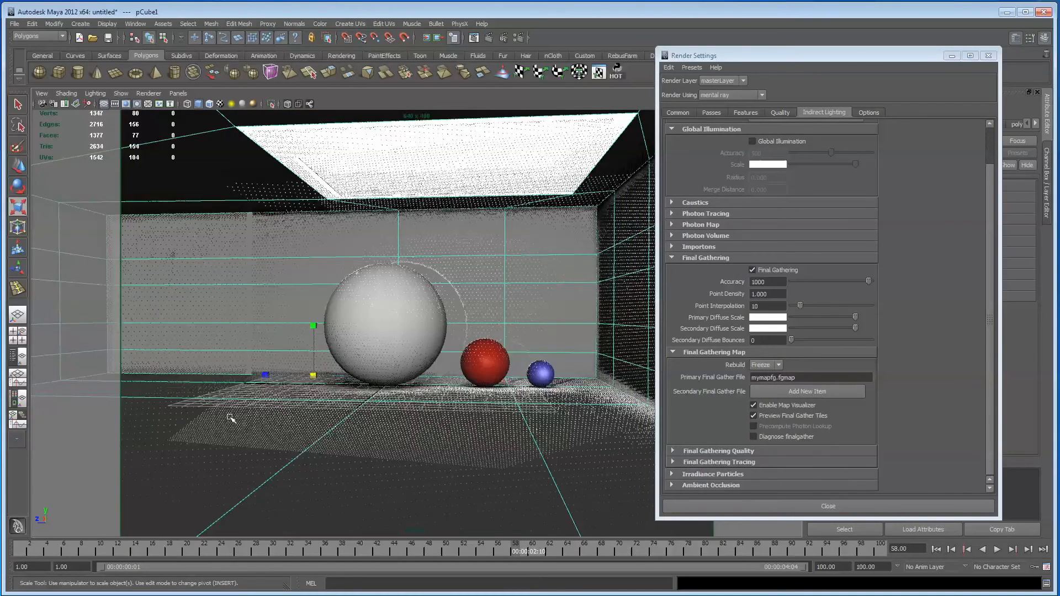
Switch Final Gather map rebuild back to Off and edit the mymapfg.fgmap file field
left_click(777, 365)
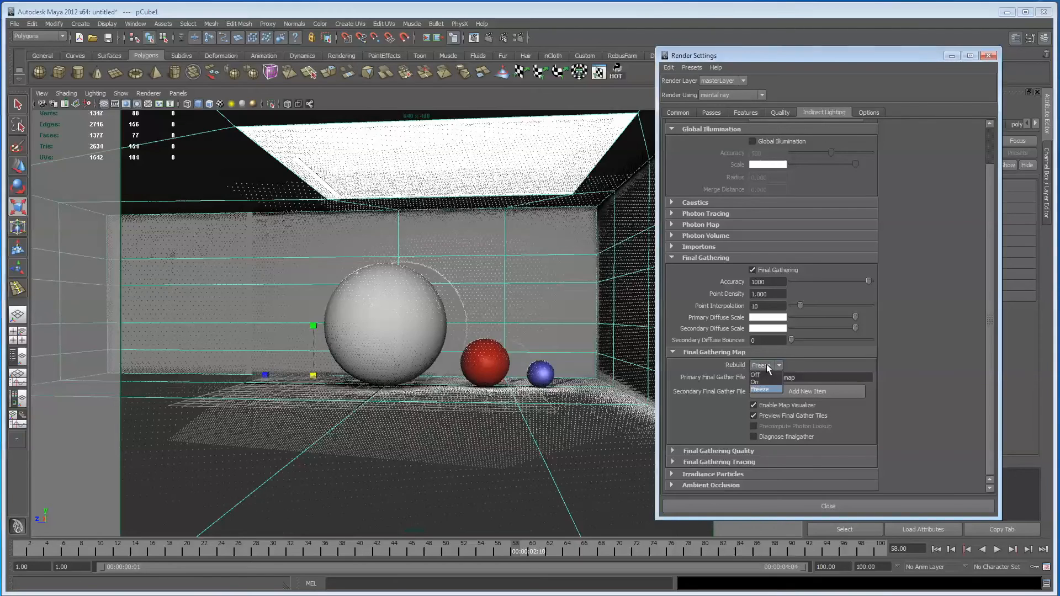
left_click(756, 374)
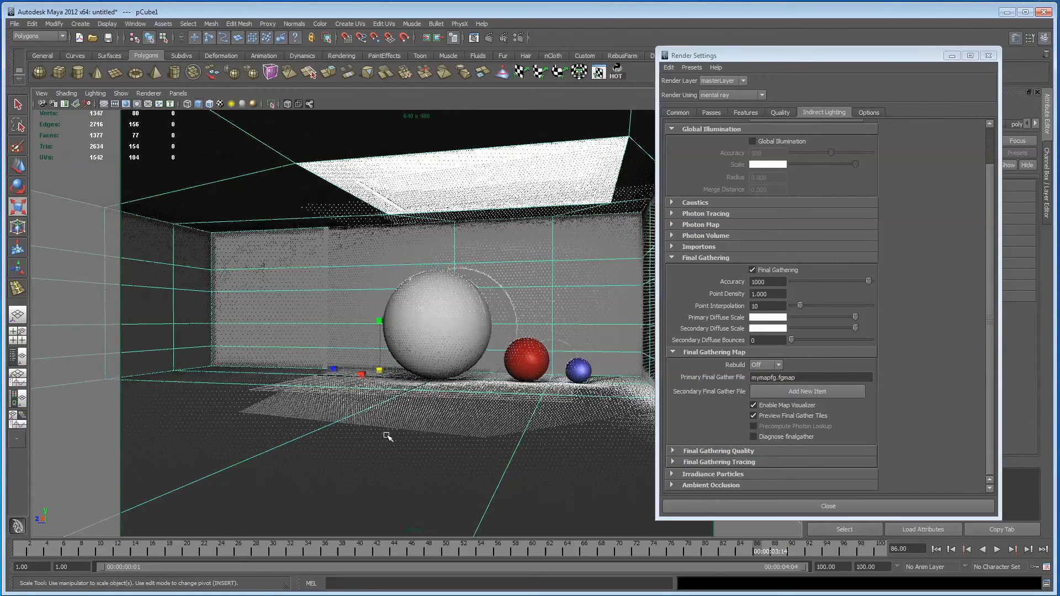
left_click(811, 377)
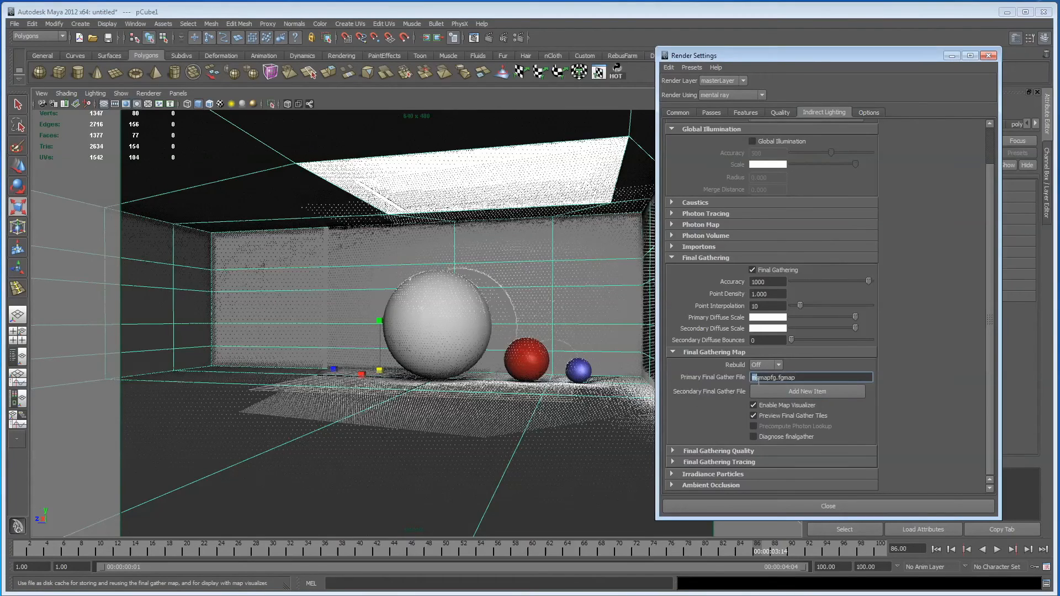